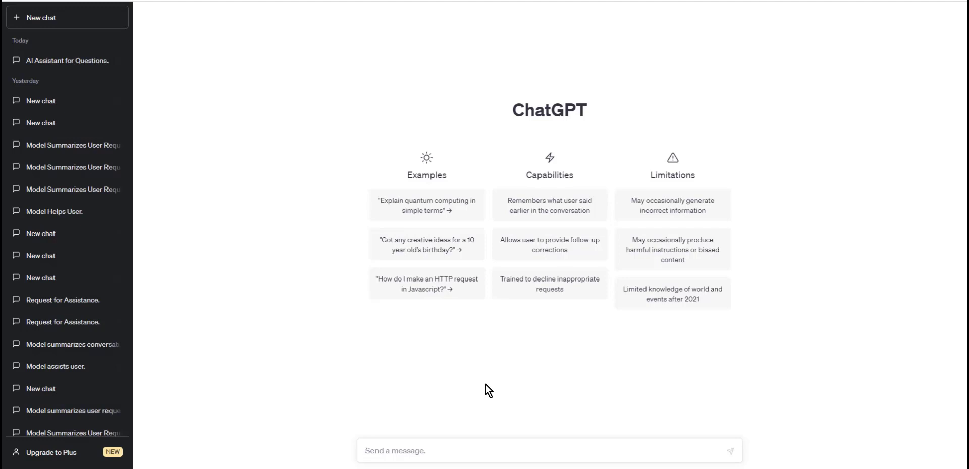
pyautogui.moveTo(498, 448)
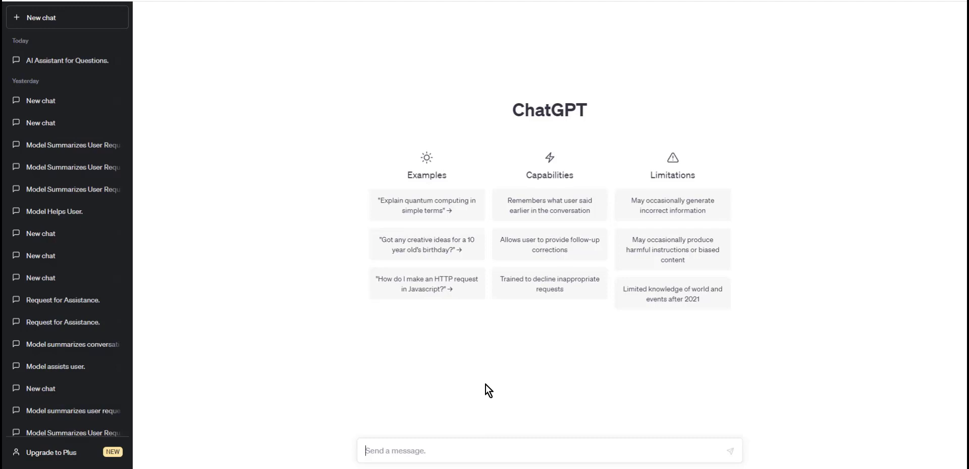
pyautogui.moveTo(498, 449)
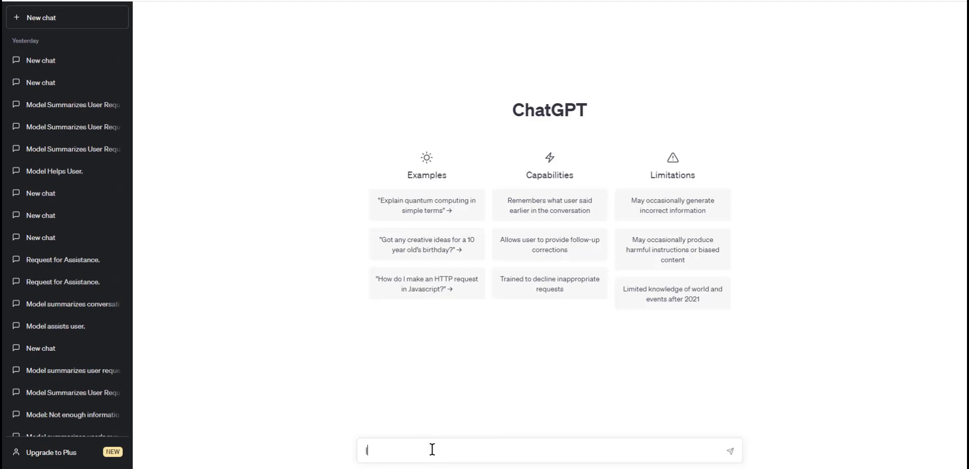
# Send a pipe table with column1|column2|column3 headers over a |11|12|13 data row
pyautogui.write('column1|column2|column3')
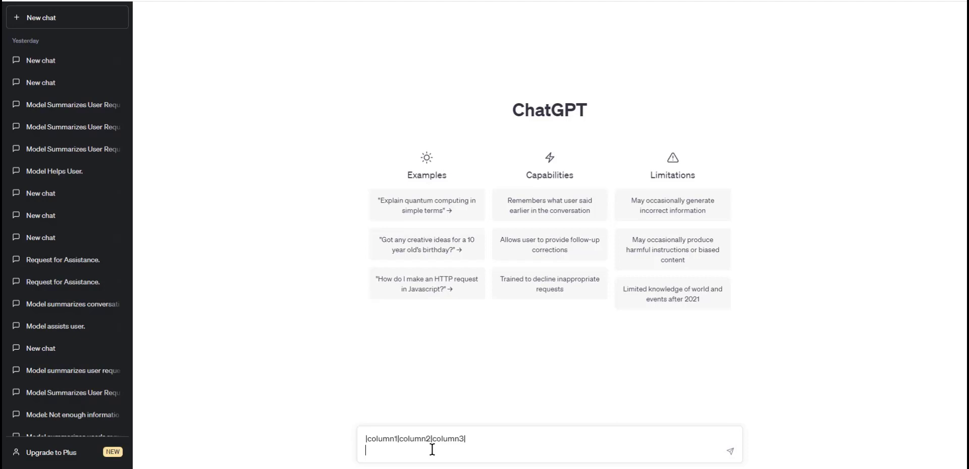
pyautogui.write('|11|')
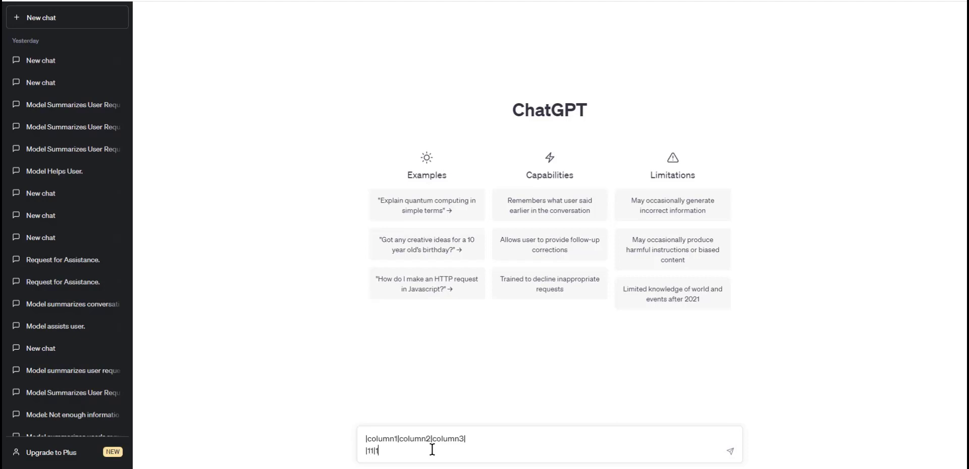
pyautogui.write('12|13')
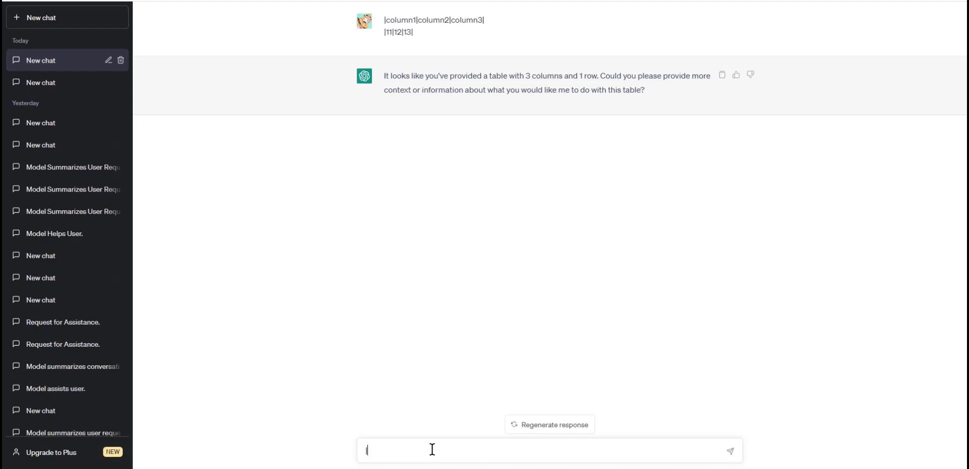
# Send a |Name|Age|Occupation| header line followed by the |11|12|13| row
pyautogui.write('Name|')
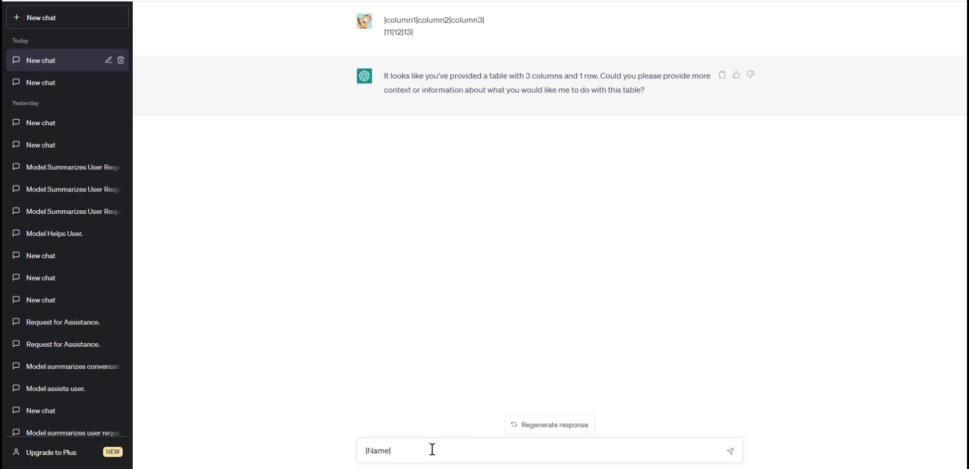
pyautogui.write('|Age|')
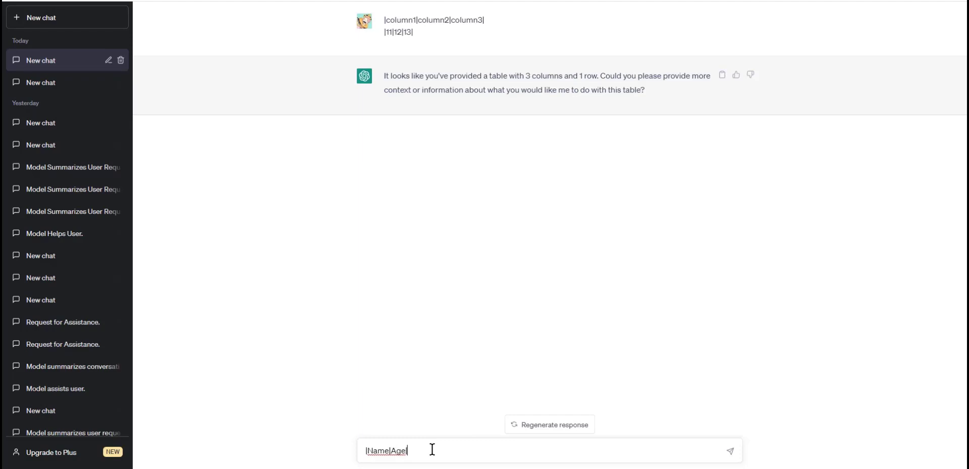
pyautogui.write('|Occupa')
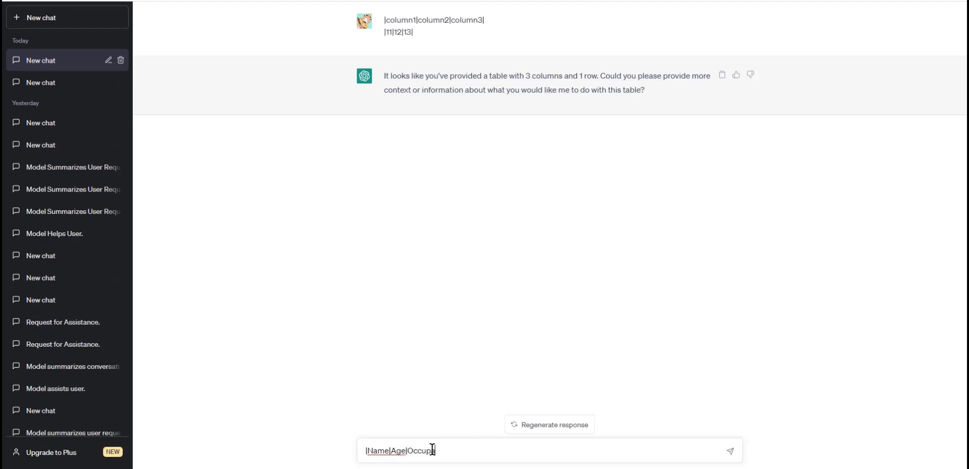
pyautogui.press('Enter')
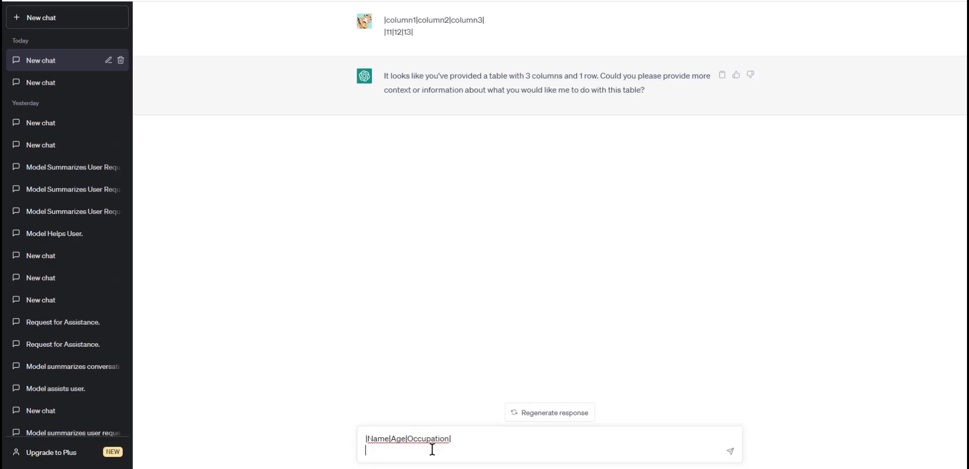
pyautogui.write('|11|')
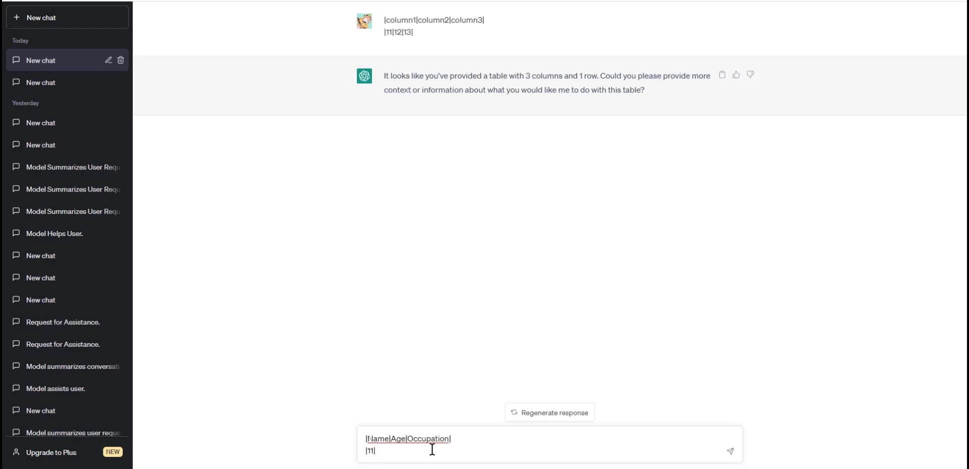
pyautogui.write('12|13|')
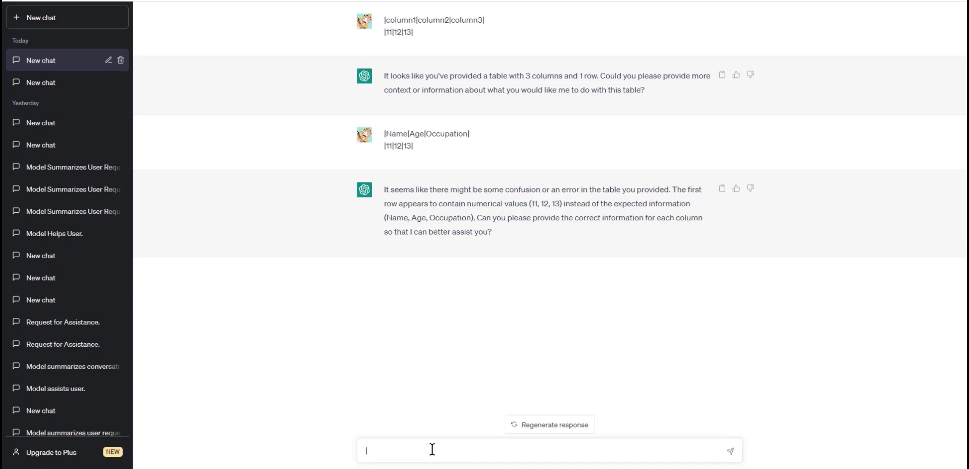
# Write the |Name|Age|Occupation| header and begin a new line for the data row
pyautogui.write('|Name')
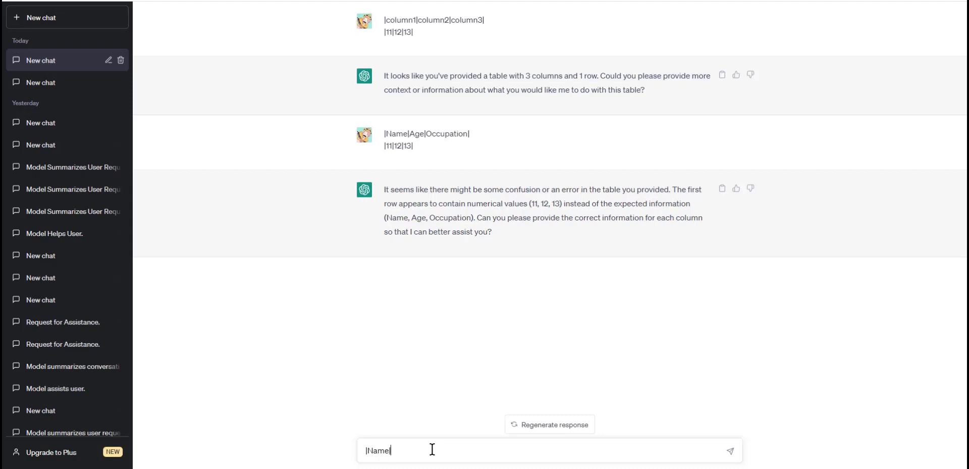
pyautogui.write('|Age')
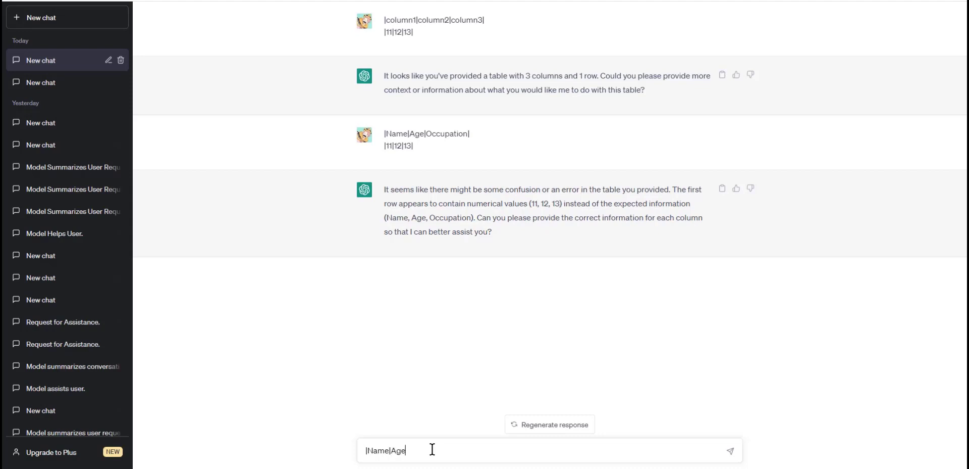
pyautogui.write('|Occupation|')
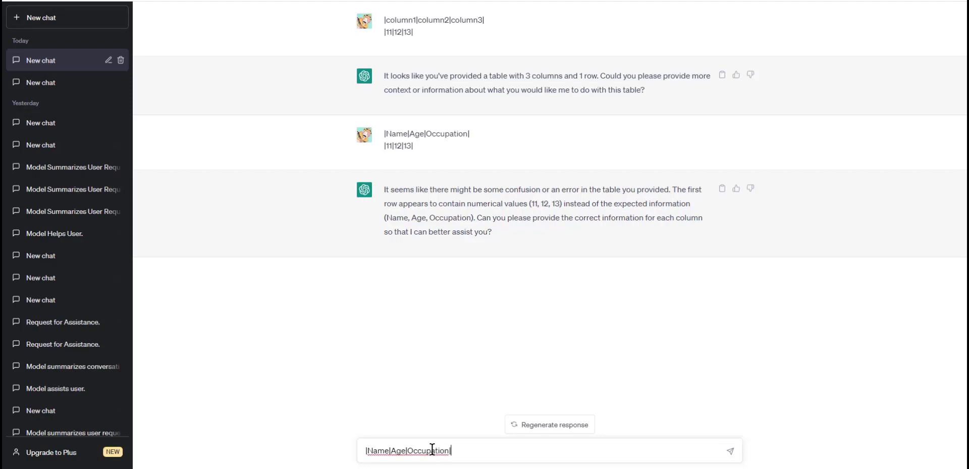
pyautogui.press('Enter')
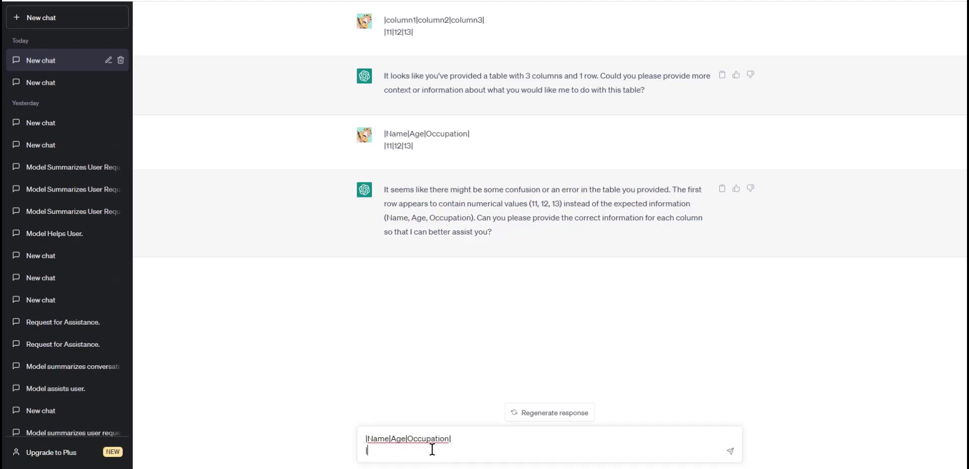
# Add the |John Smith|35|Software engineer| row and send the table
pyautogui.write('|John Sm')
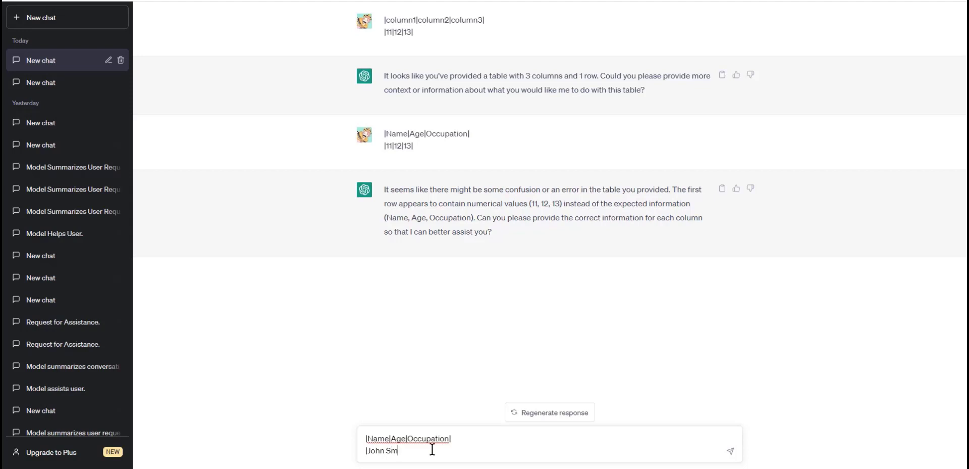
pyautogui.write('ith|')
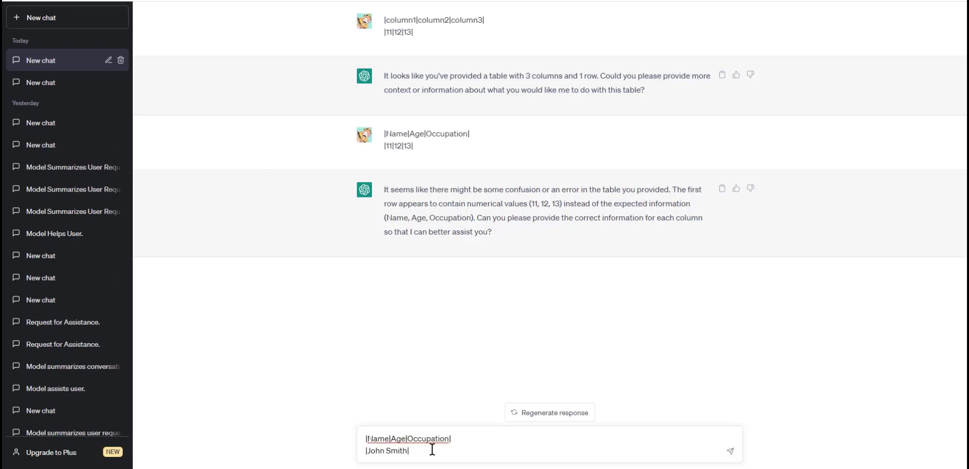
pyautogui.write('35|')
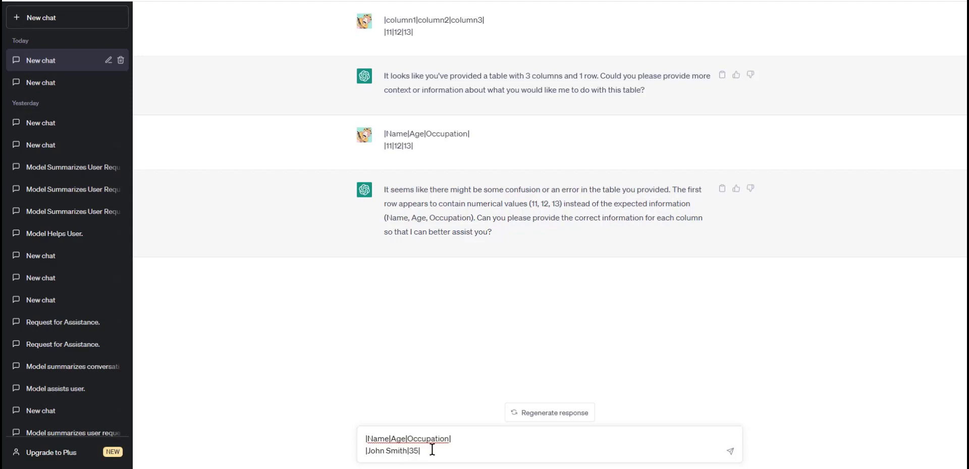
pyautogui.write('Soft')
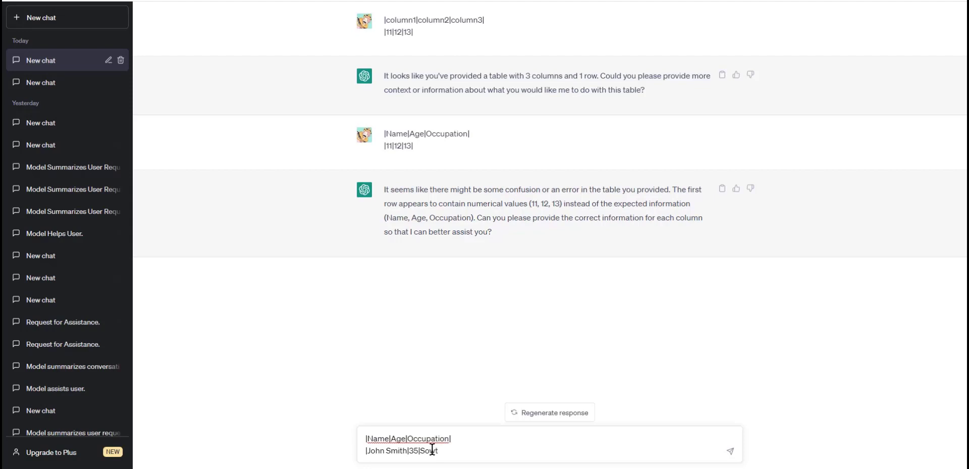
pyautogui.write('tware')
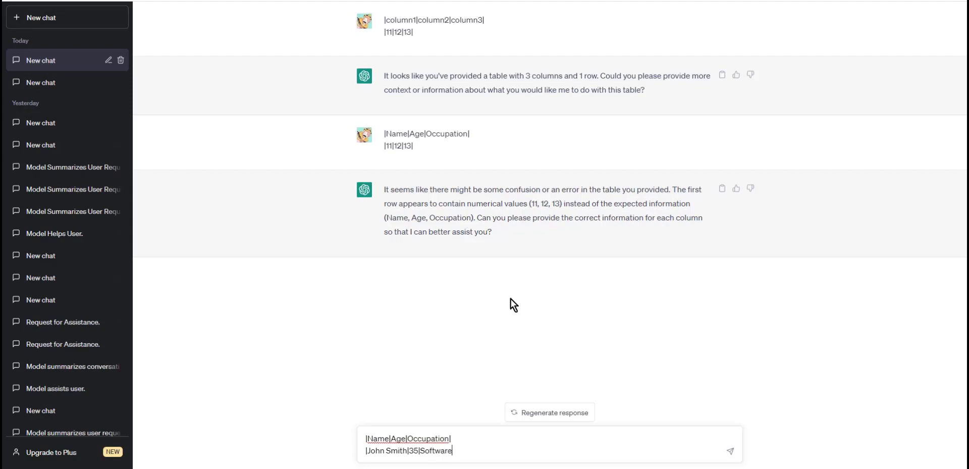
pyautogui.write('engineer')
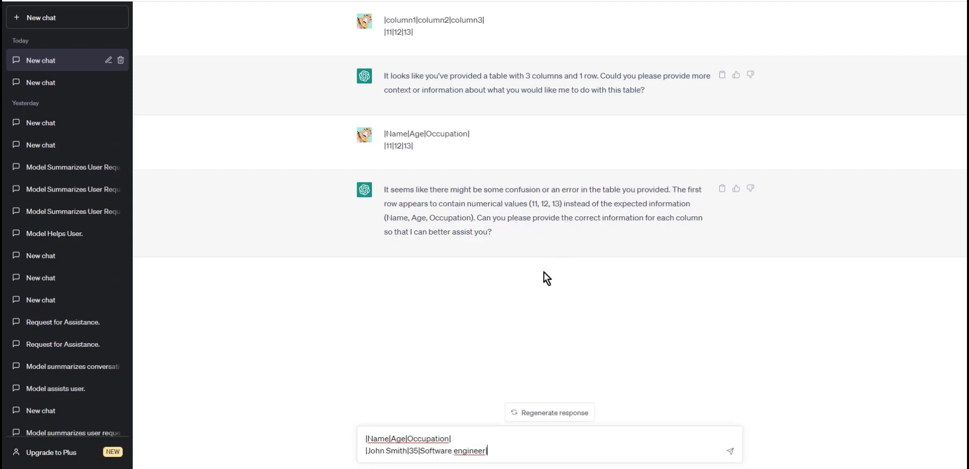
pyautogui.click(730, 450)
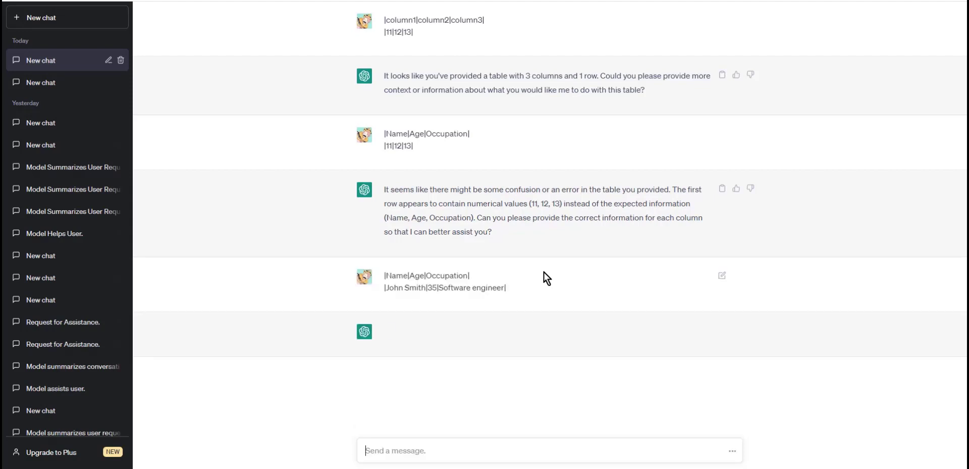